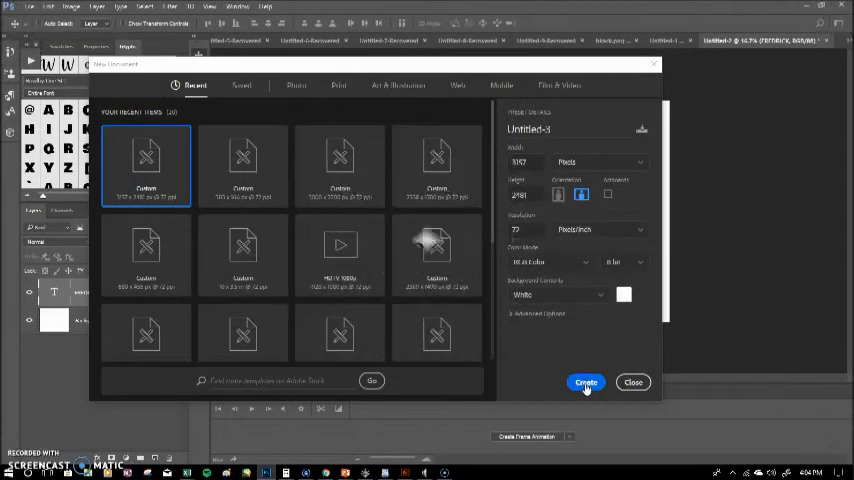
Create a new blank white document from the recent custom preset.
{"action": "left_click", "coordinate": [585, 382]}
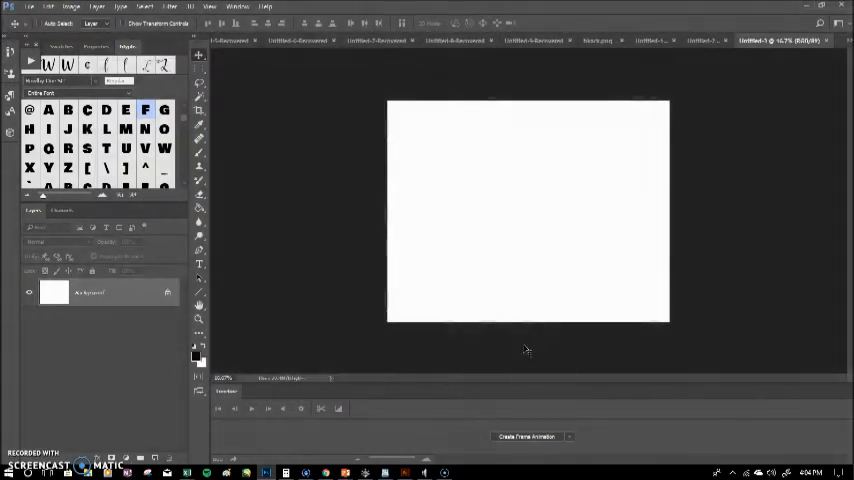
{"action": "mouse_move", "coordinate": [416, 213]}
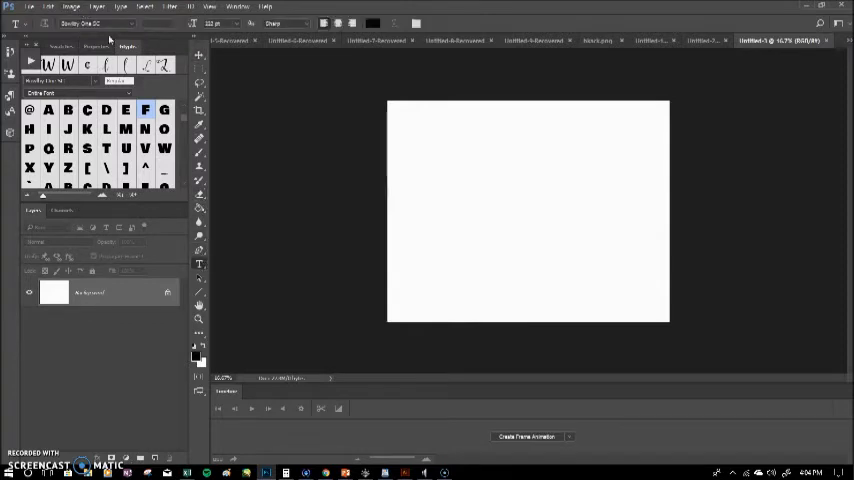
Type FREDRICK on the canvas and enlarge it with Free Transform.
{"action": "left_click", "coordinate": [449, 210]}
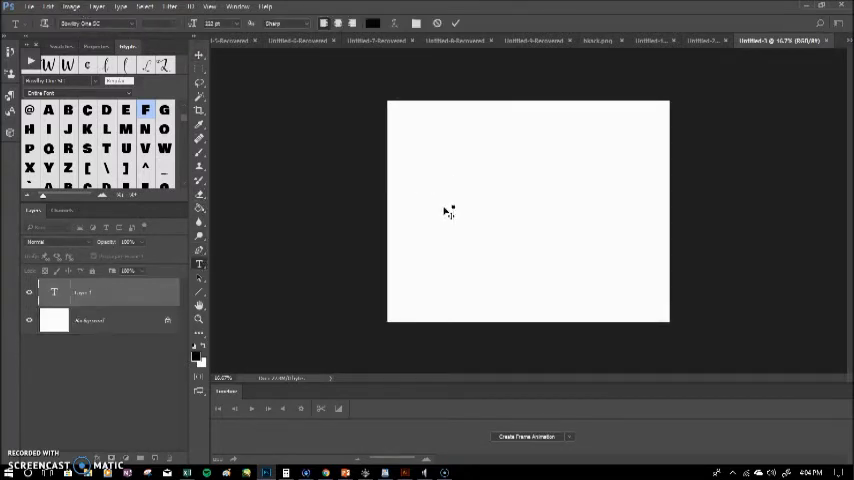
{"action": "type", "text": "FREDRI"}
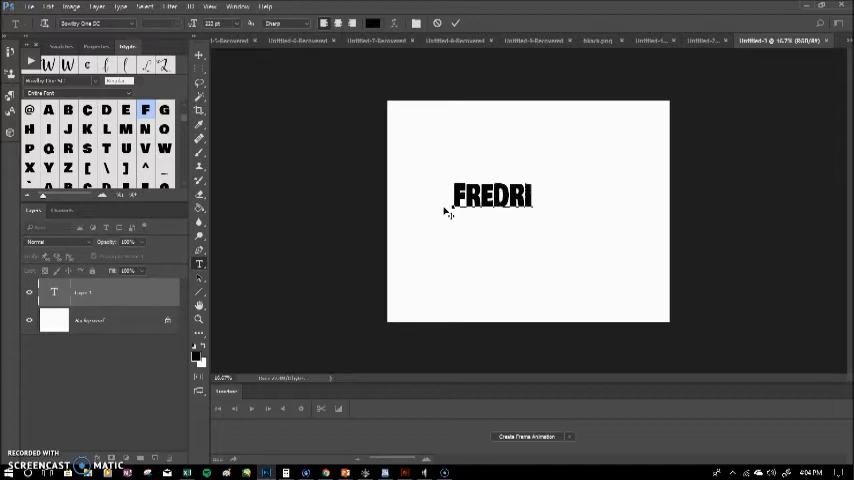
{"action": "type", "text": "CK"}
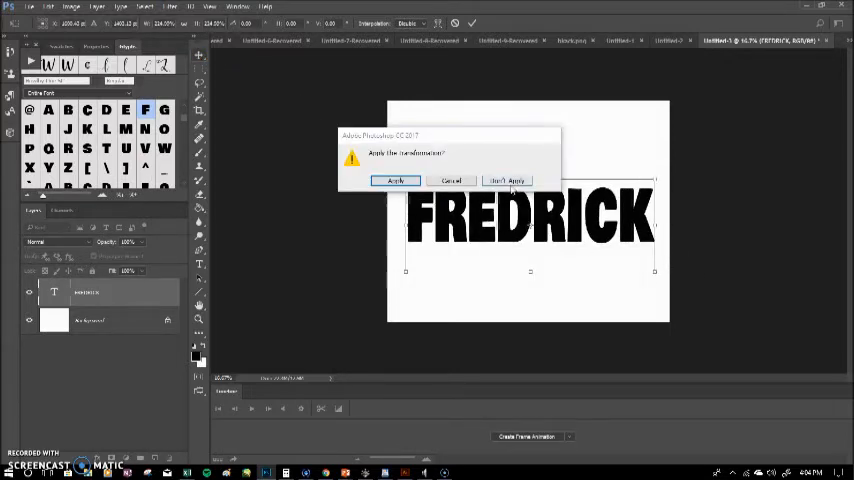
{"action": "left_click", "coordinate": [394, 181]}
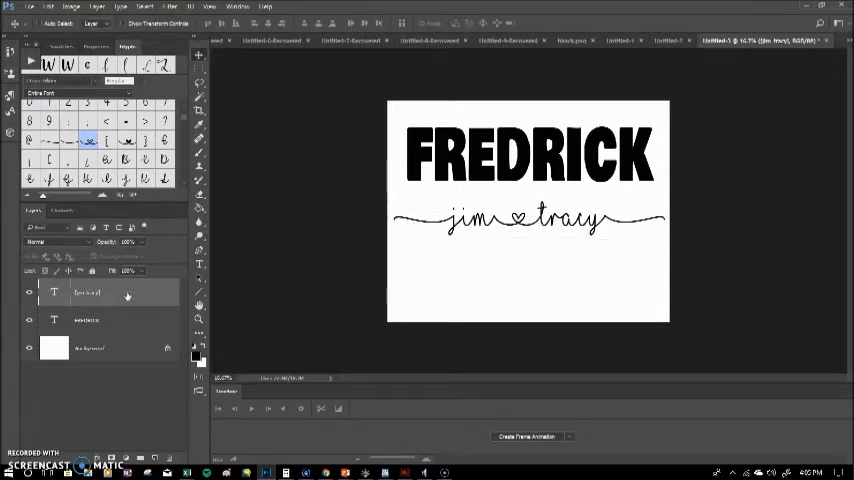
Bring up the layer options for the jim ♥ tracy script text layer.
{"action": "right_click", "coordinate": [88, 292]}
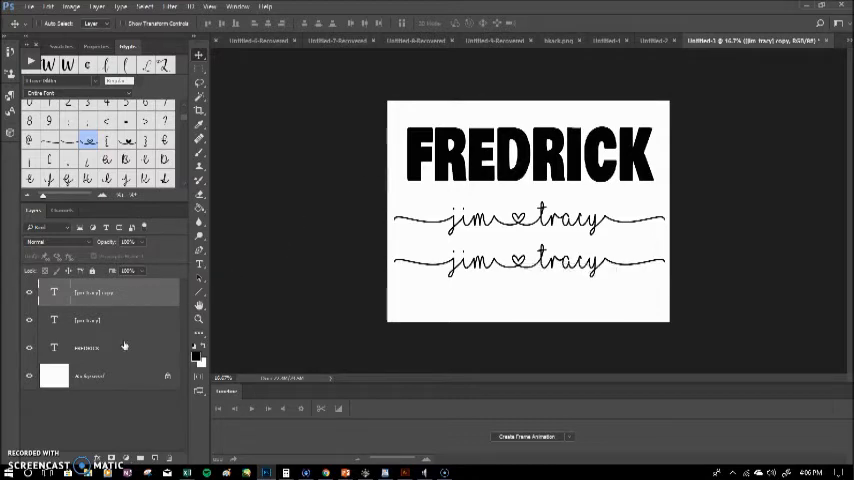
Rasterize the FREDRICK and jim ♥ tracy copy layers into plain pixels.
{"action": "right_click", "coordinate": [87, 347]}
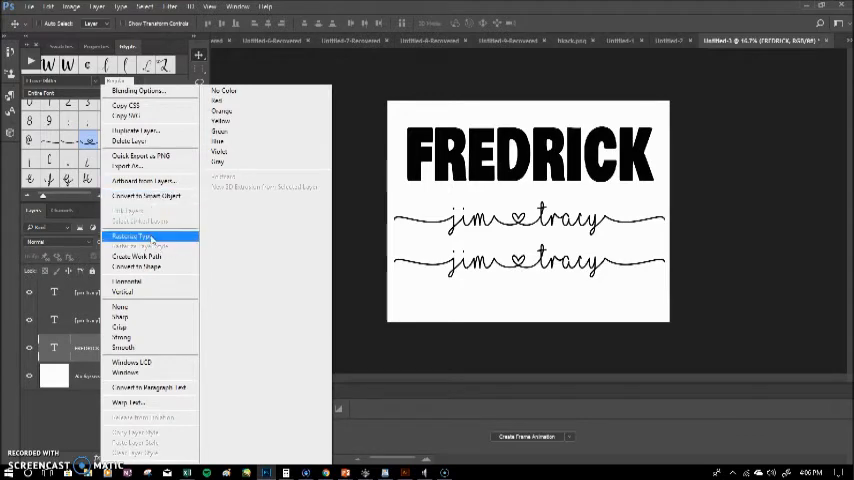
{"action": "left_click", "coordinate": [133, 237]}
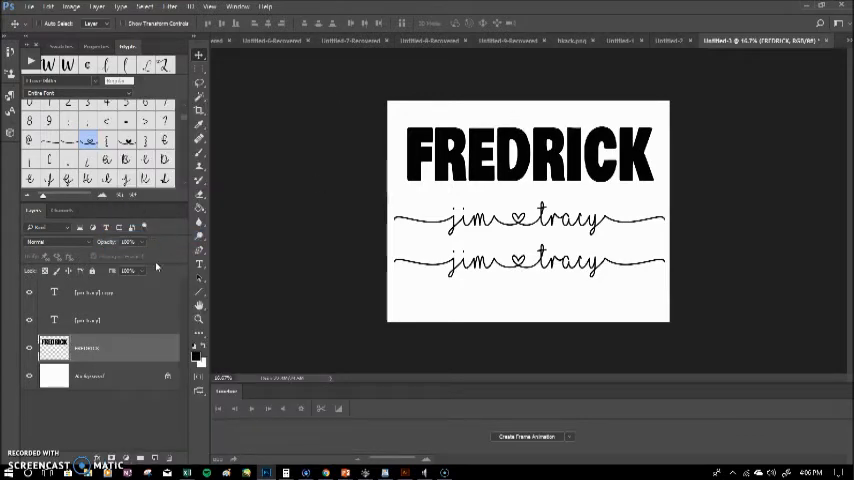
{"action": "left_click", "coordinate": [95, 292]}
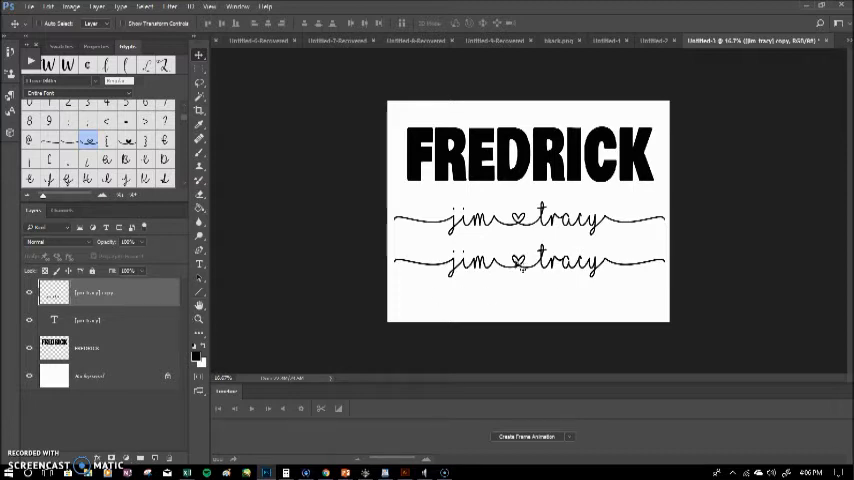
{"action": "mouse_move", "coordinate": [216, 229]}
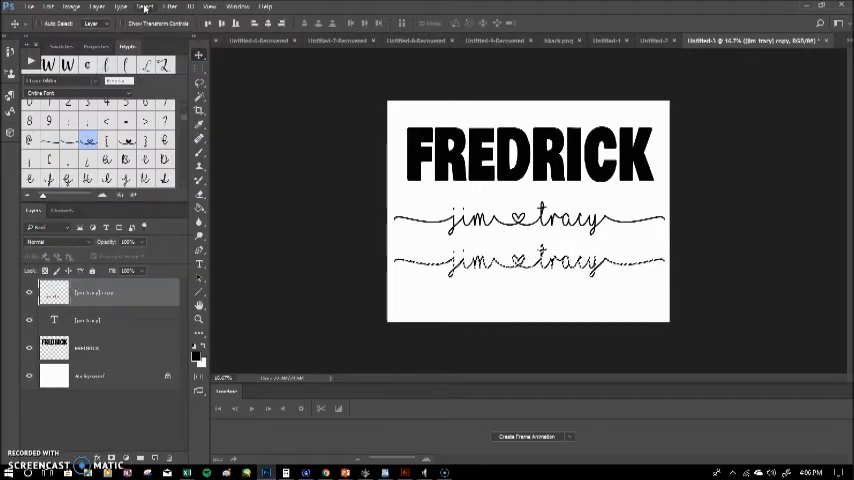
Expand the selection around the copied jim ♥ tracy letters by 14 pixels and apply it.
{"action": "left_click", "coordinate": [145, 7]}
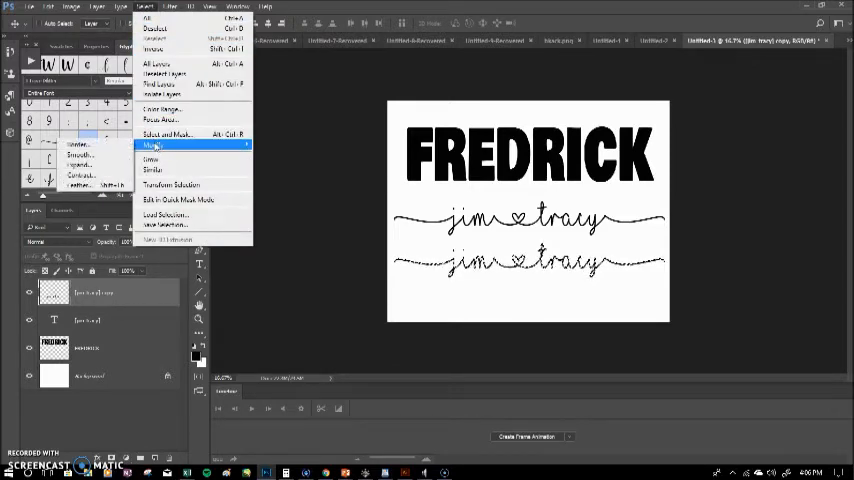
{"action": "left_click", "coordinate": [152, 146]}
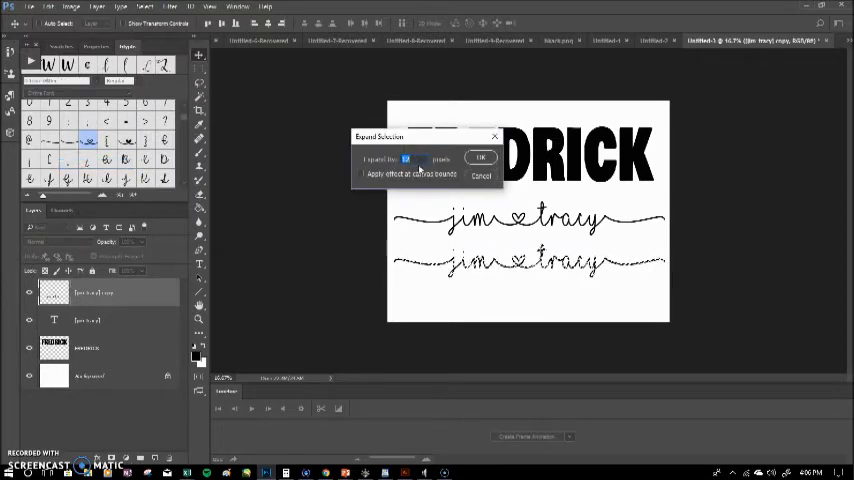
{"action": "type", "text": "14"}
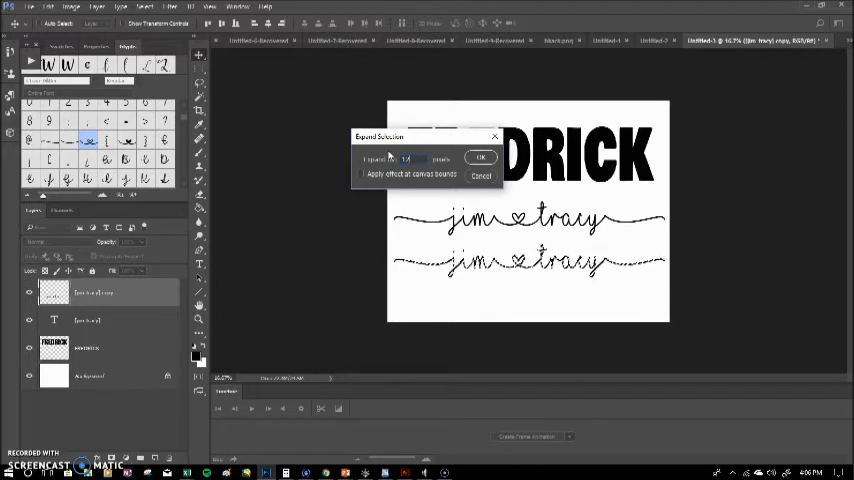
{"action": "left_click", "coordinate": [481, 157]}
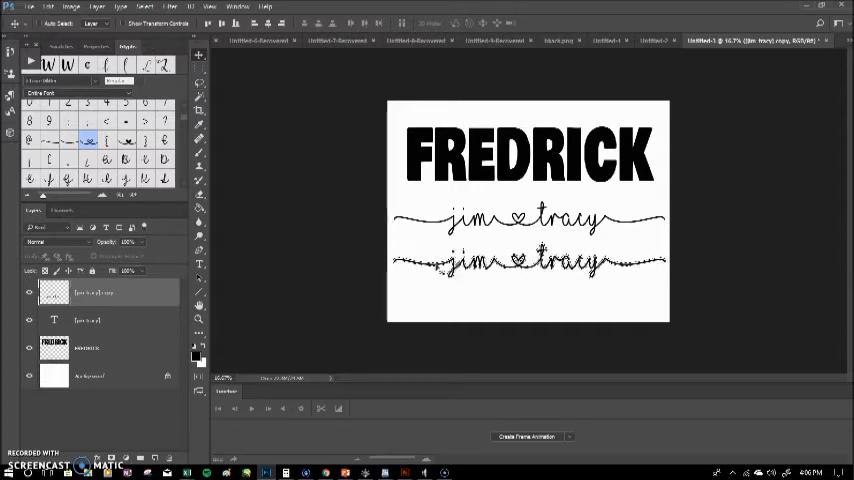
{"action": "left_click", "coordinate": [145, 7]}
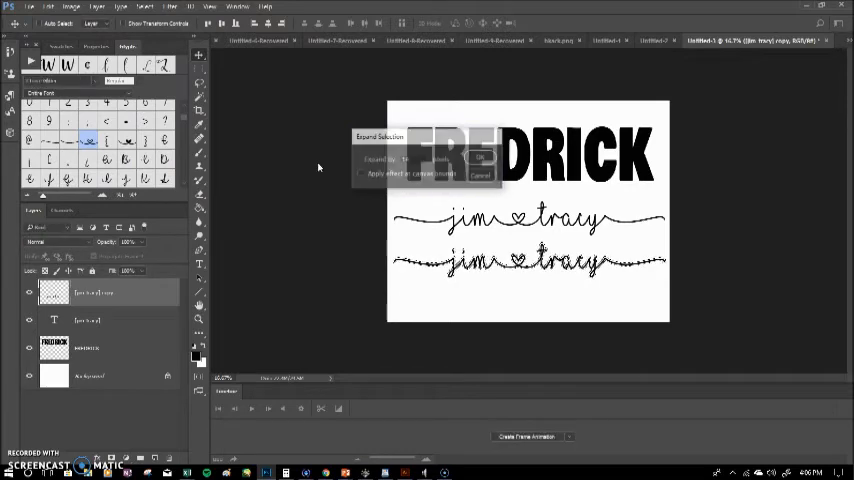
{"action": "left_click", "coordinate": [480, 159]}
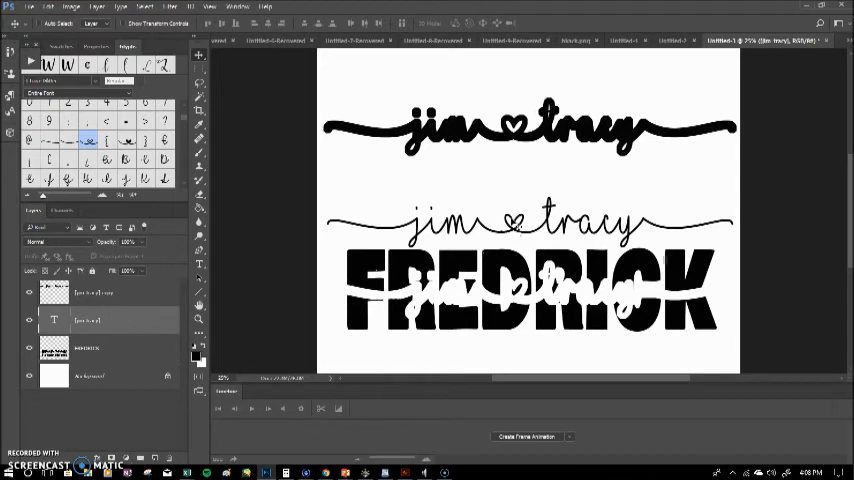
Rasterize the original thin jim ♥ tracy type layer so it can be erased.
{"action": "left_click_drag", "start_coordinate": [530, 222], "coordinate": [530, 293]}
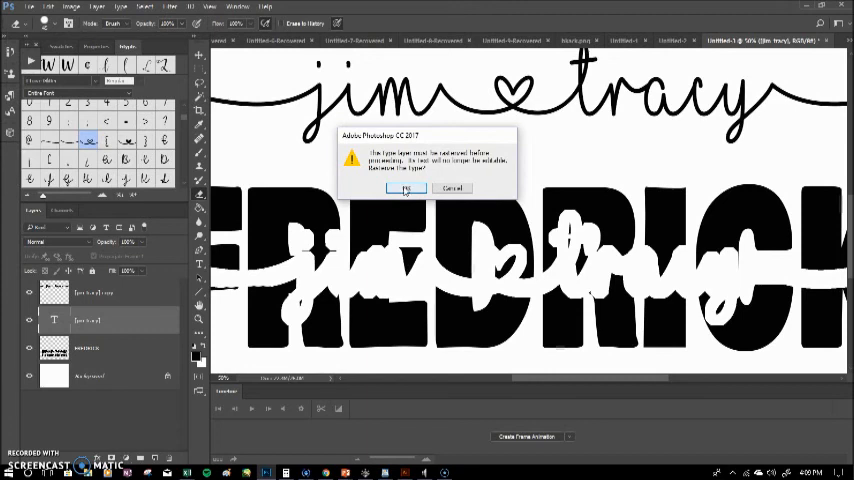
{"action": "left_click", "coordinate": [406, 188]}
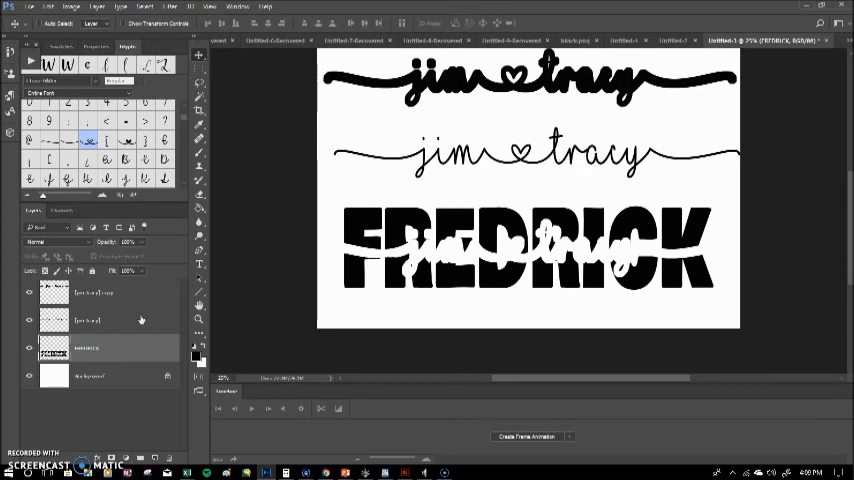
{"action": "left_click", "coordinate": [90, 320]}
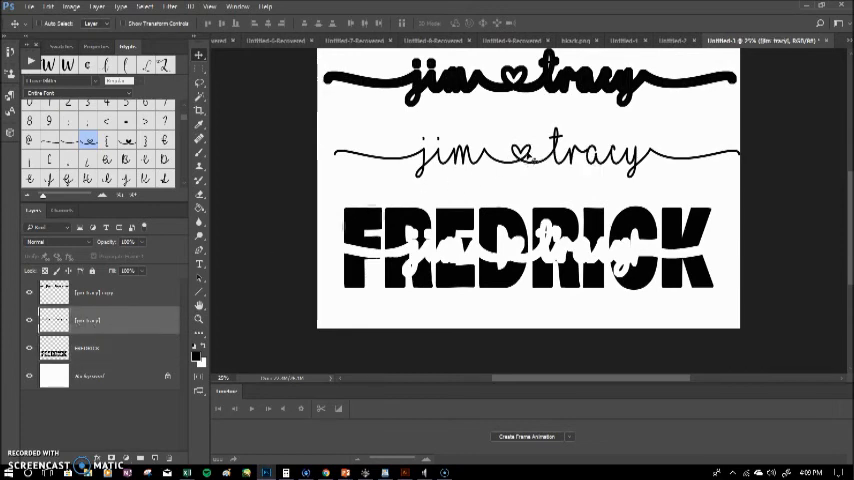